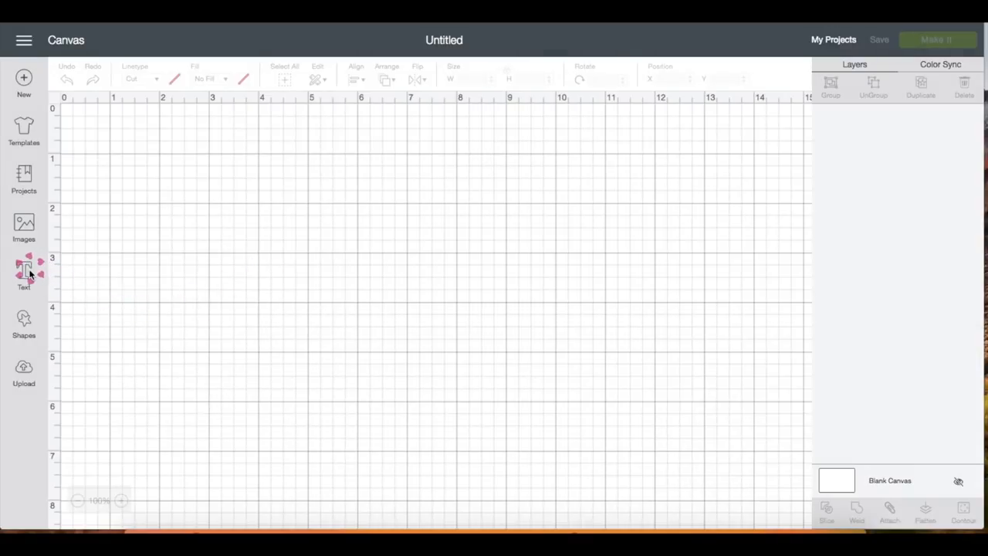
Add a text box reading LETS GET YOKED and set its font to The Skinny.
left_click(23, 272)
type("LETS GET")
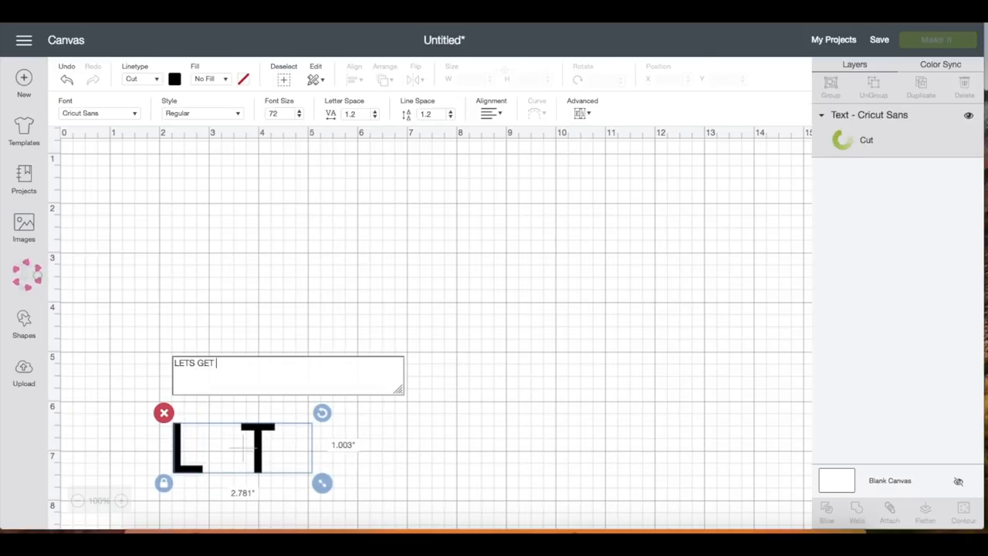
type("YOKED")
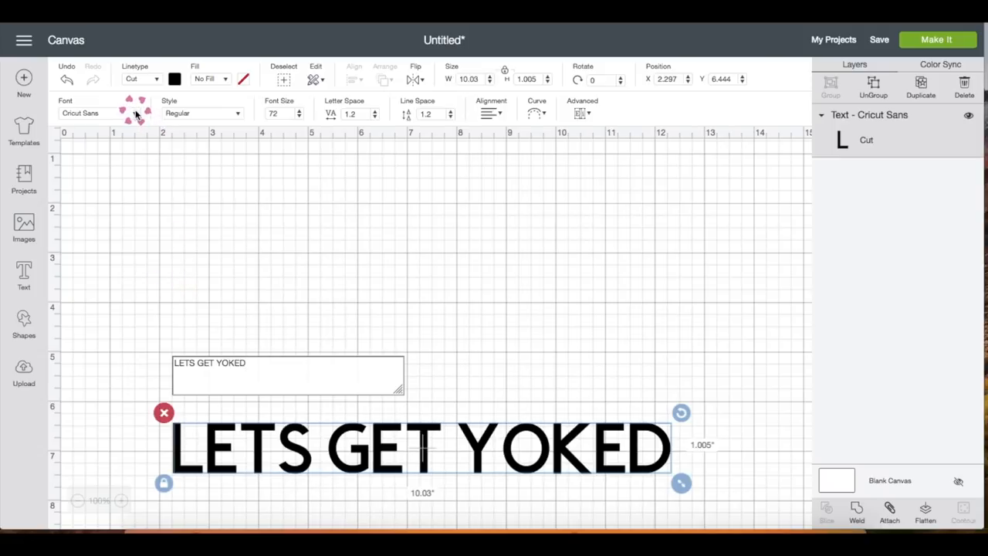
left_click(80, 113)
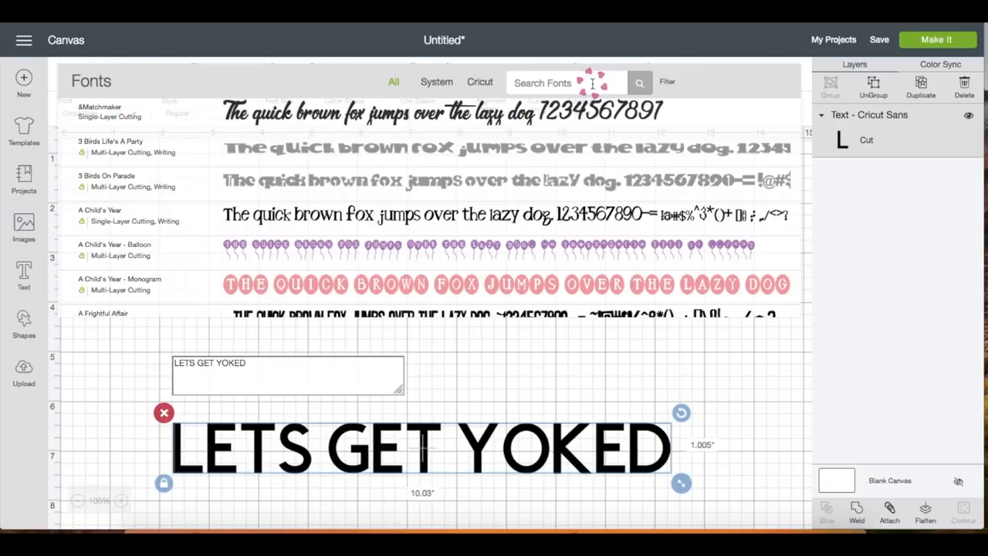
type("THE SKI")
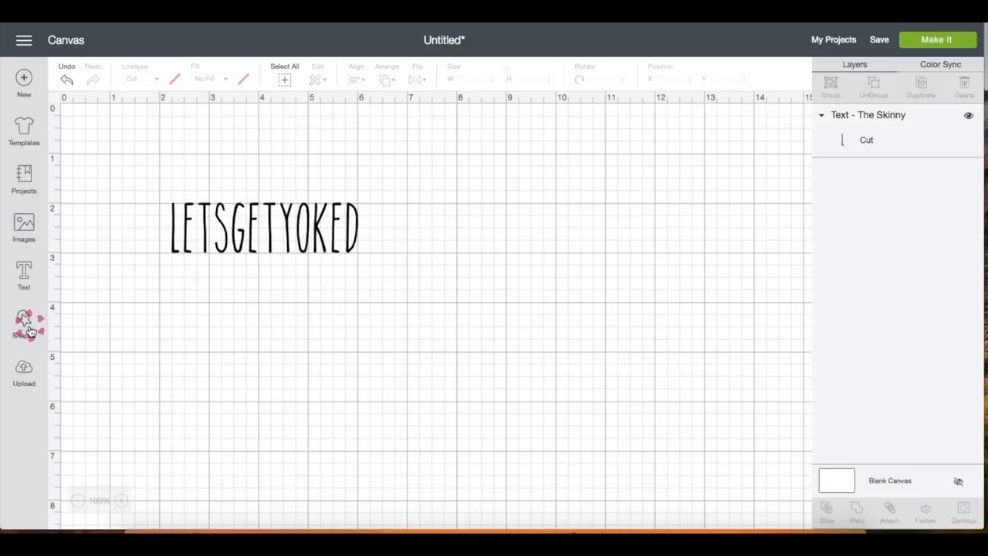
Insert a square below the text and reshape it into a 9.5 by 1.25 inch bar.
left_click(24, 323)
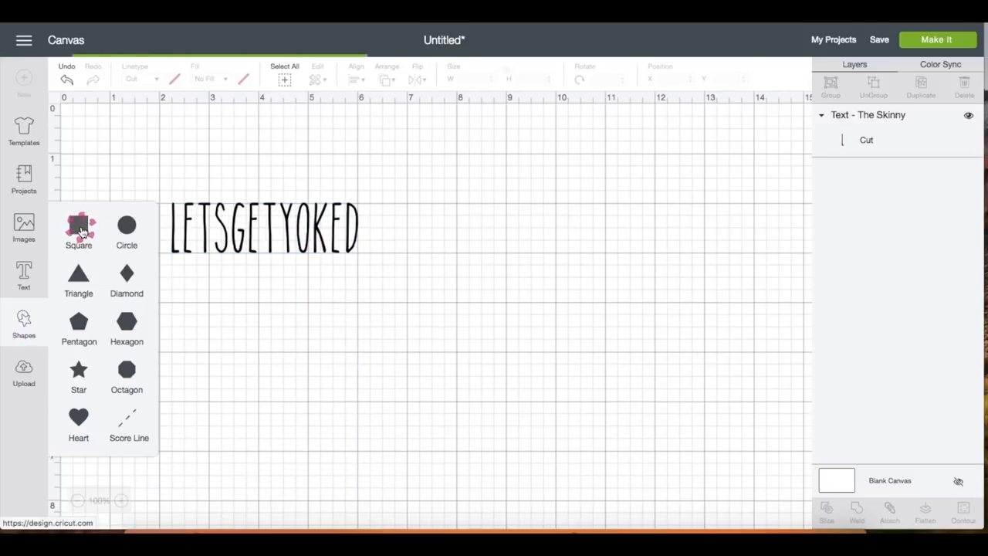
left_click(77, 225)
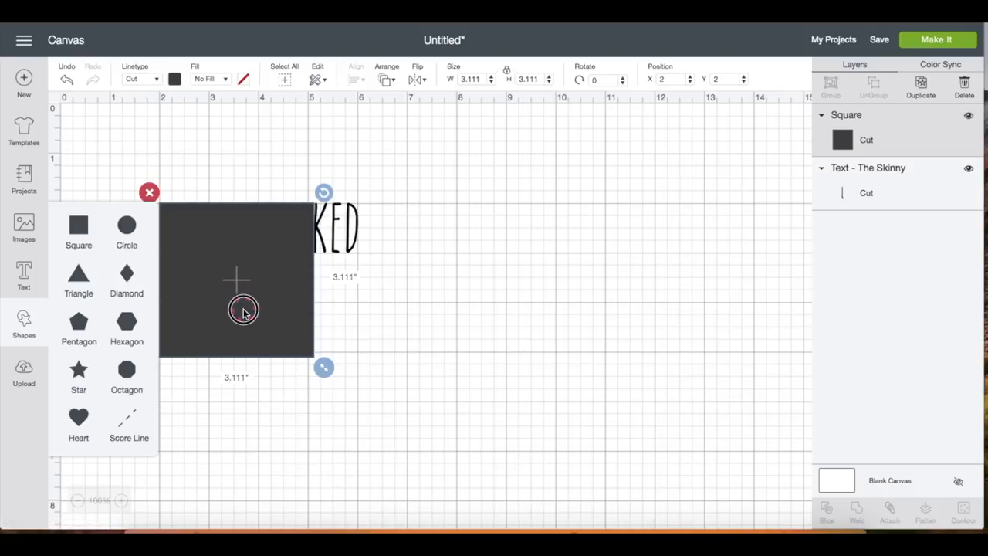
left_click_drag(244, 312, 268, 346)
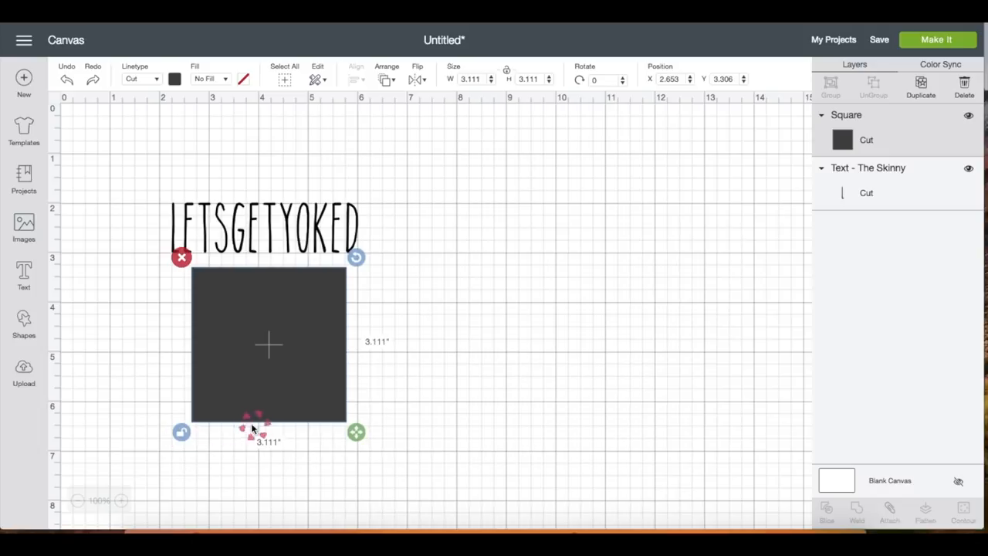
left_click(471, 79)
type("9.5")
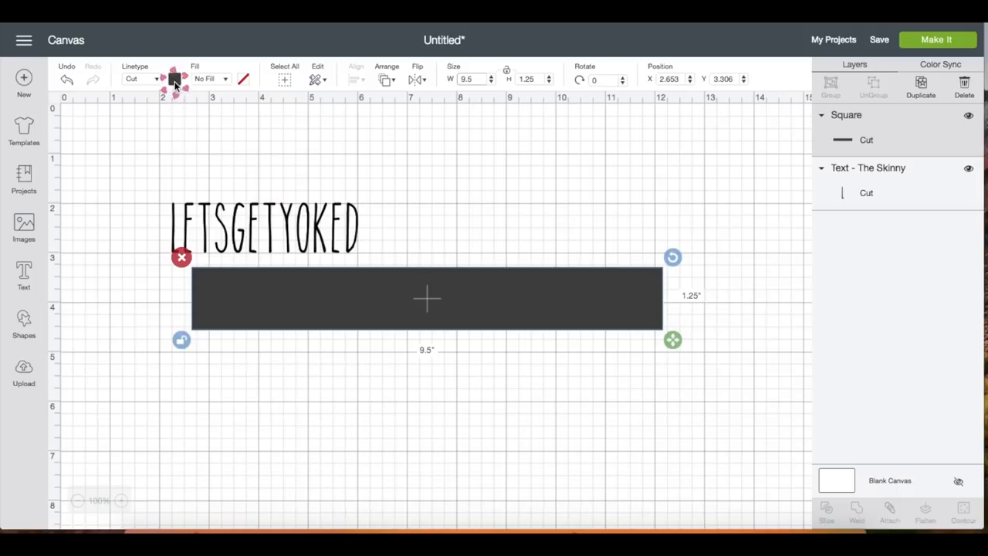
Colour the bar light grey, move it up and send it behind the text.
left_click(173, 78)
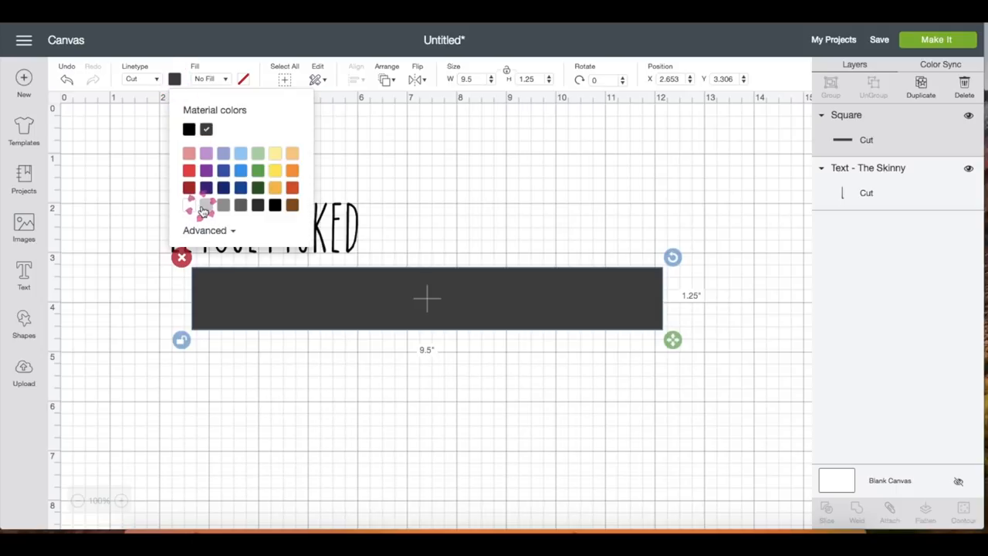
left_click(207, 203)
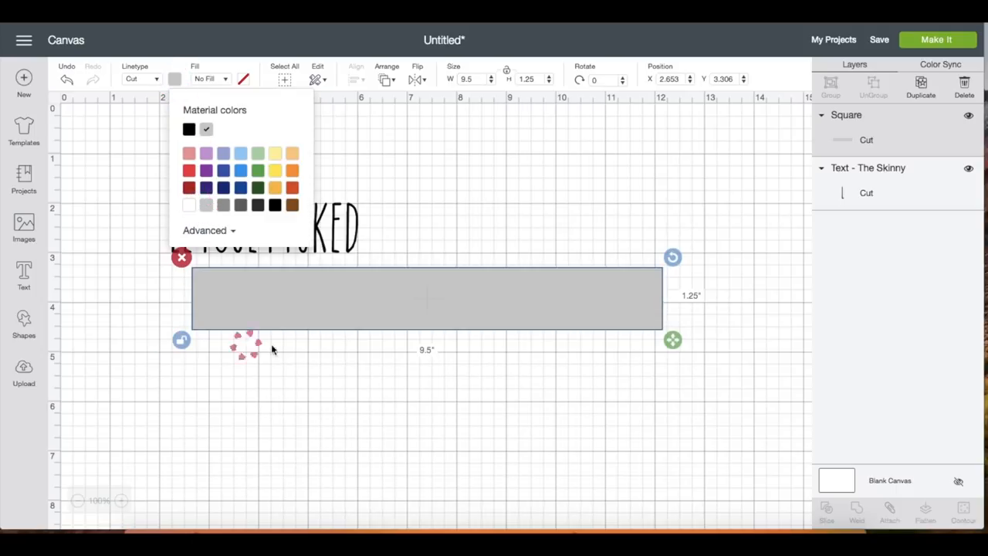
left_click(364, 296)
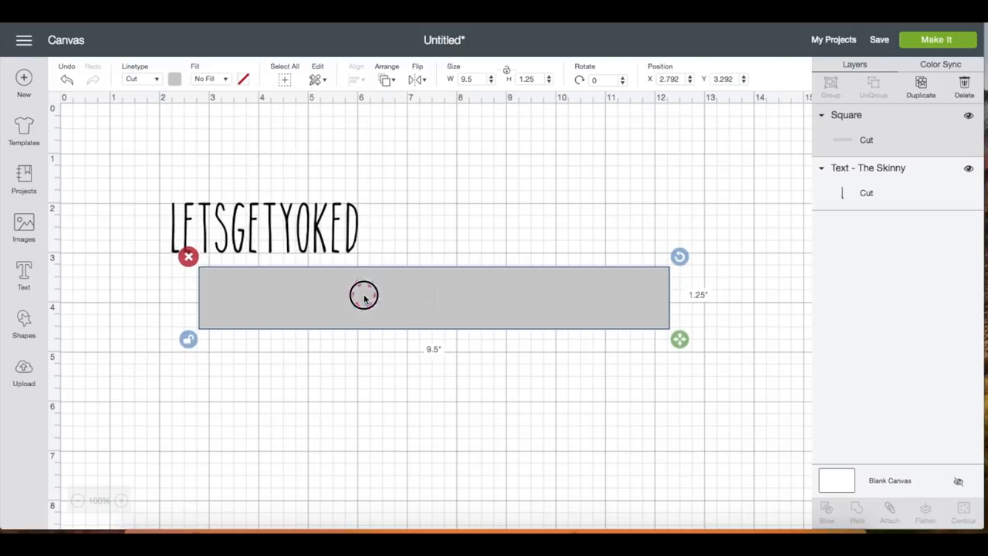
left_click_drag(363, 295, 447, 263)
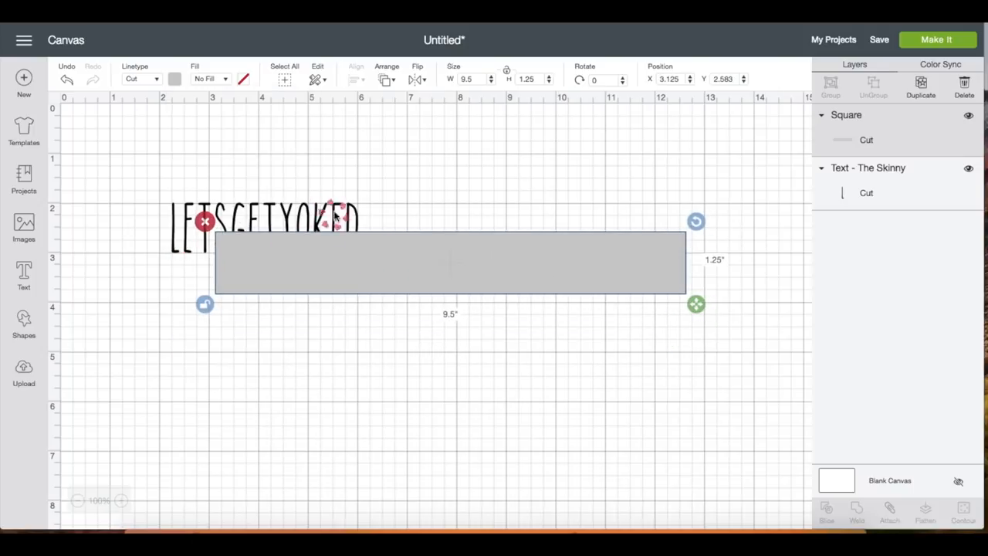
left_click(386, 79)
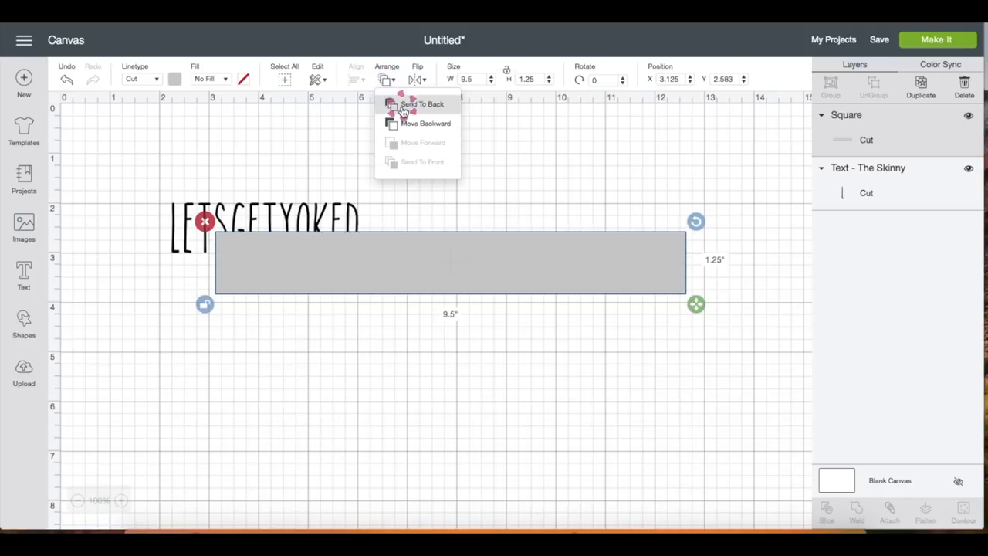
left_click(423, 105)
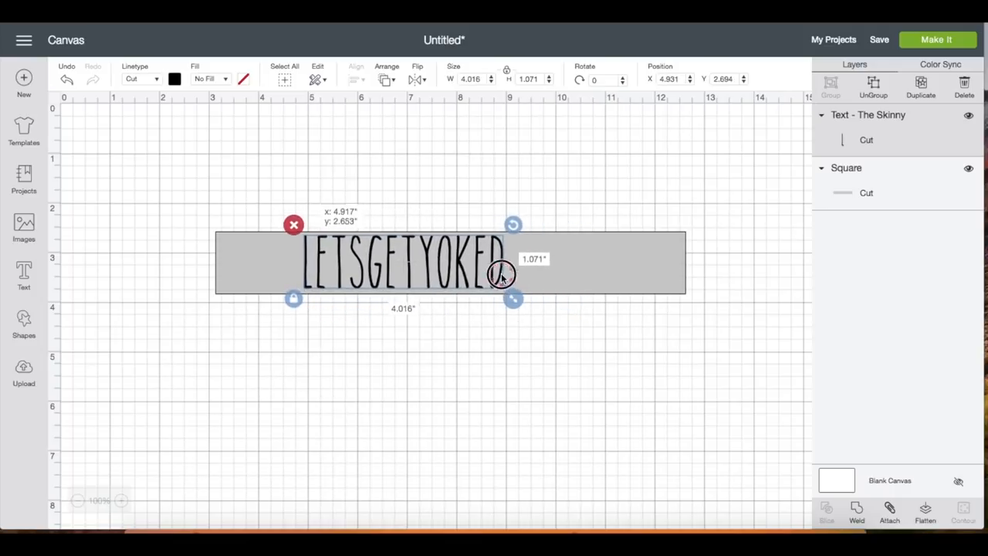
double_click(401, 261)
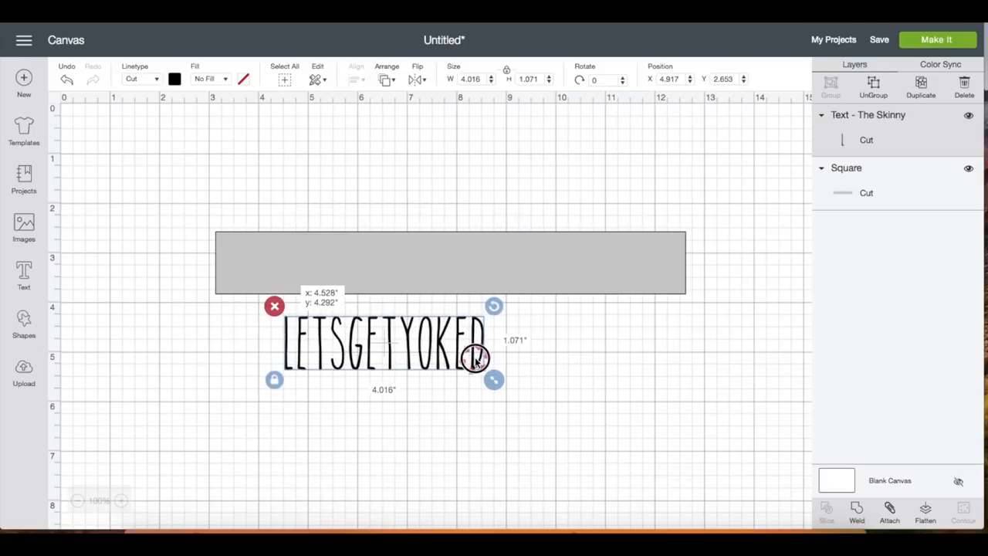
Ungroup the text into letters and weld them back into the words LETS, GET and YOKED.
left_click(383, 342)
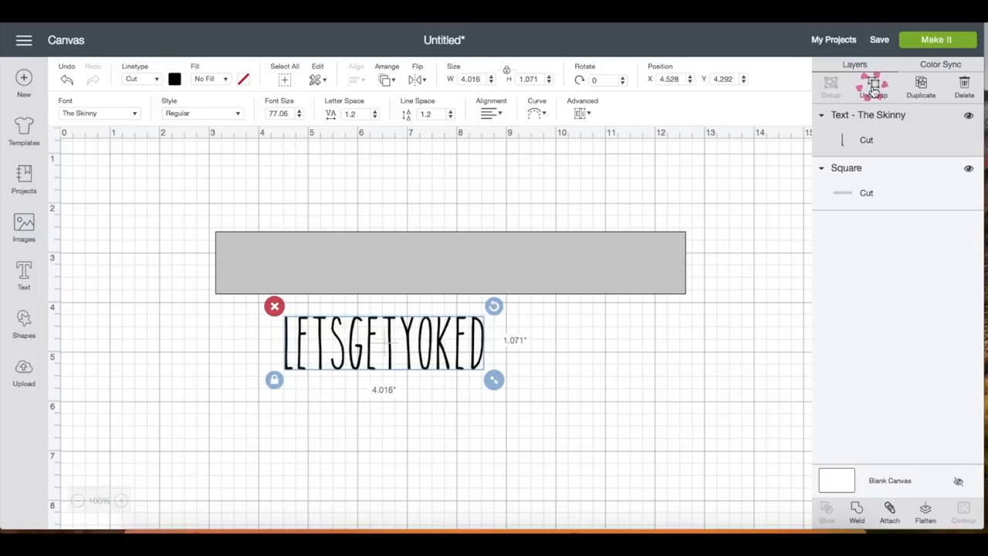
left_click(873, 85)
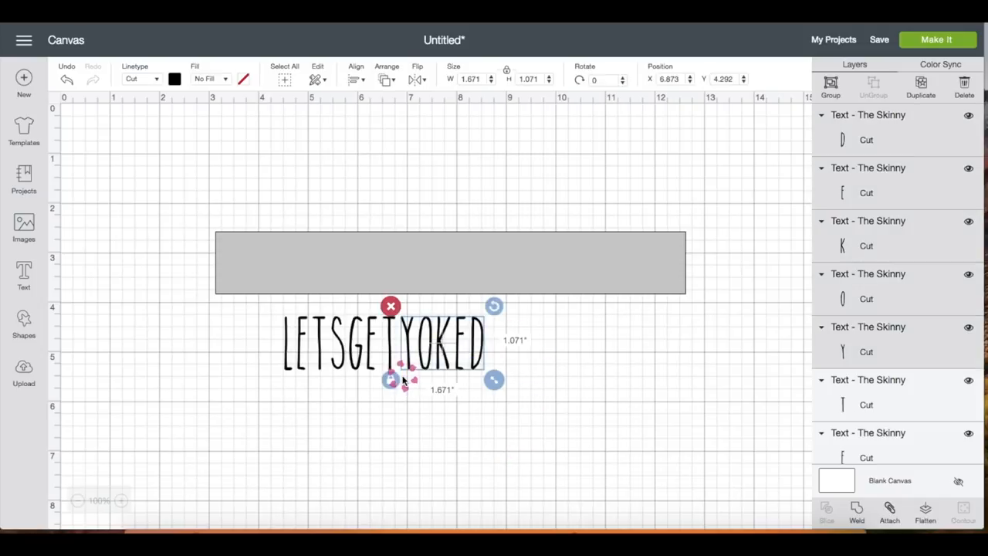
left_click(855, 512)
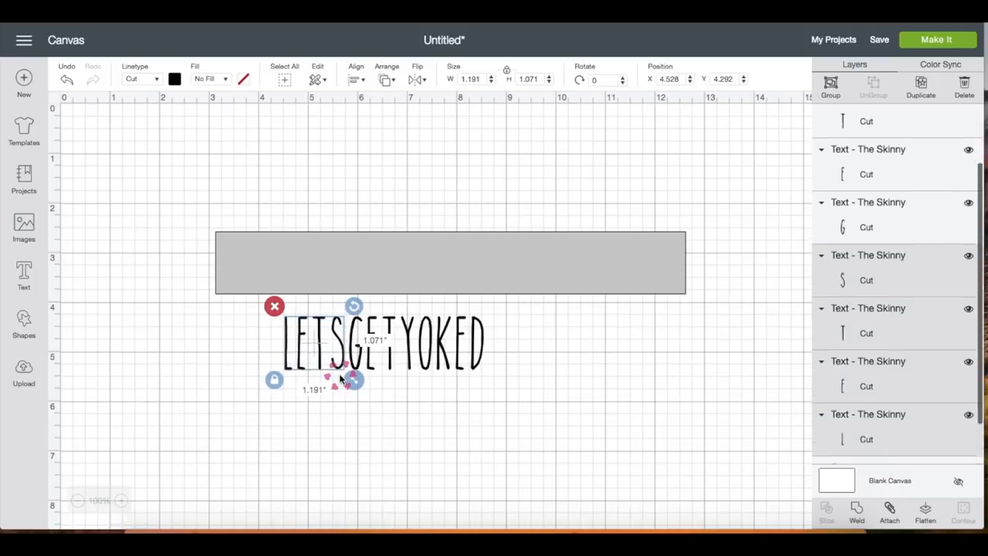
left_click(857, 513)
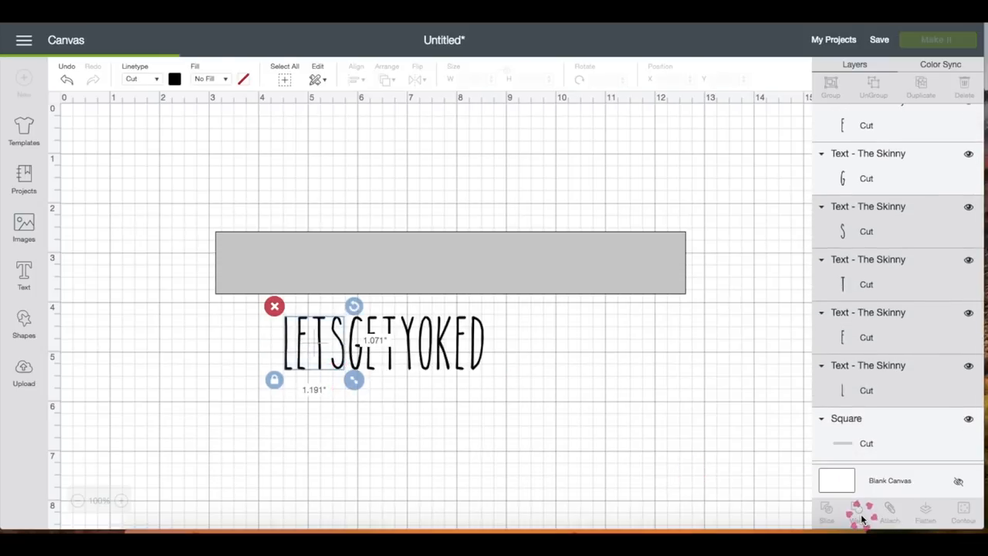
left_click(855, 512)
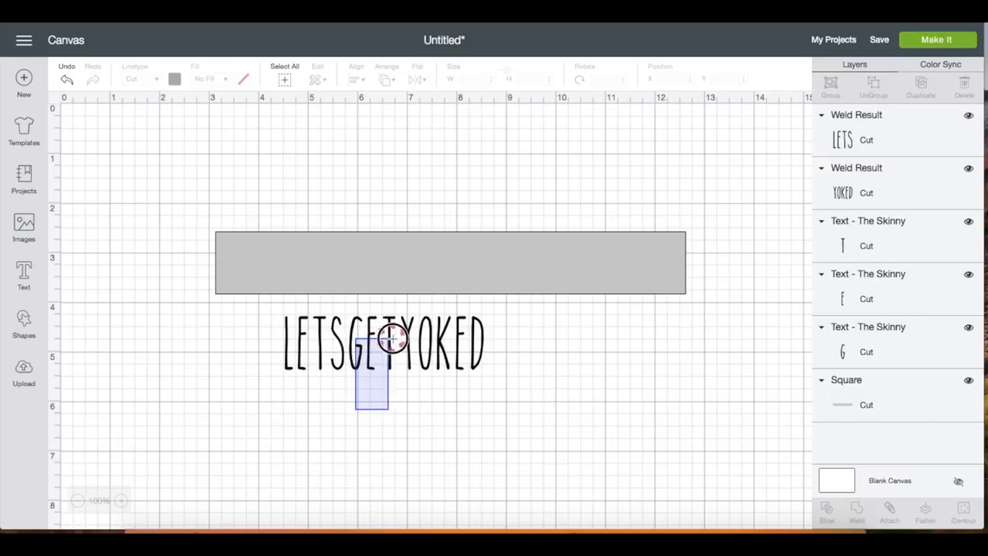
left_click(370, 370)
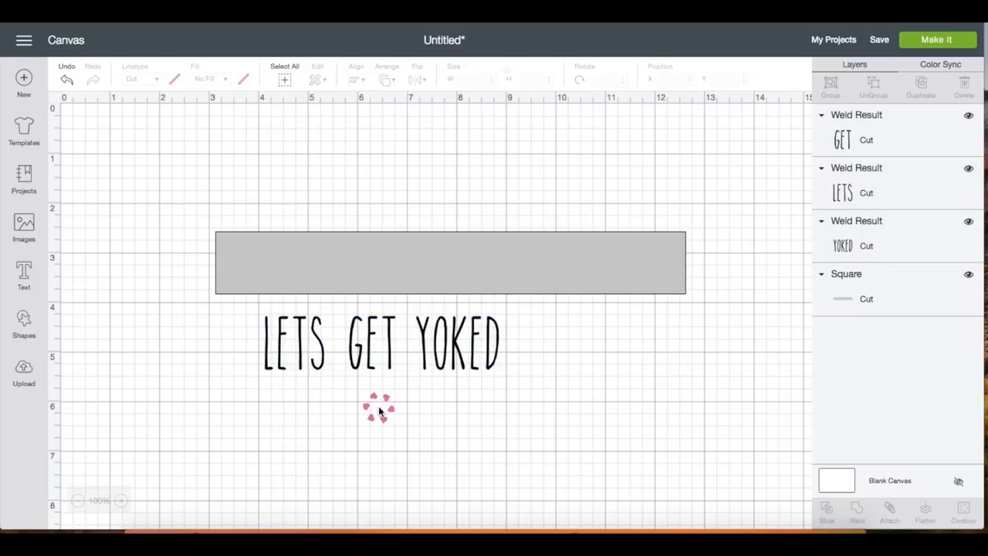
Align the three words along their tops and weld them into one LETS GET YOKED piece.
left_click(297, 339)
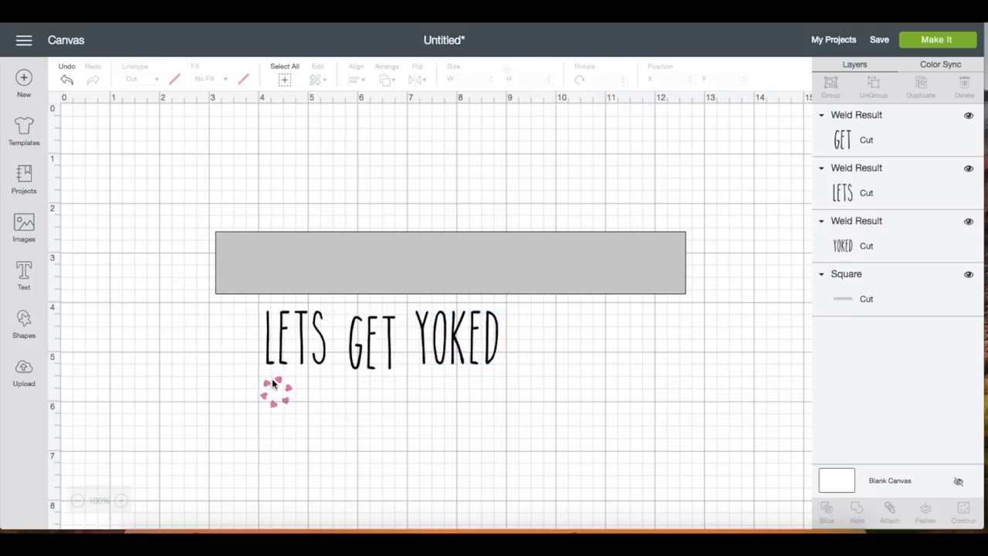
left_click(381, 337)
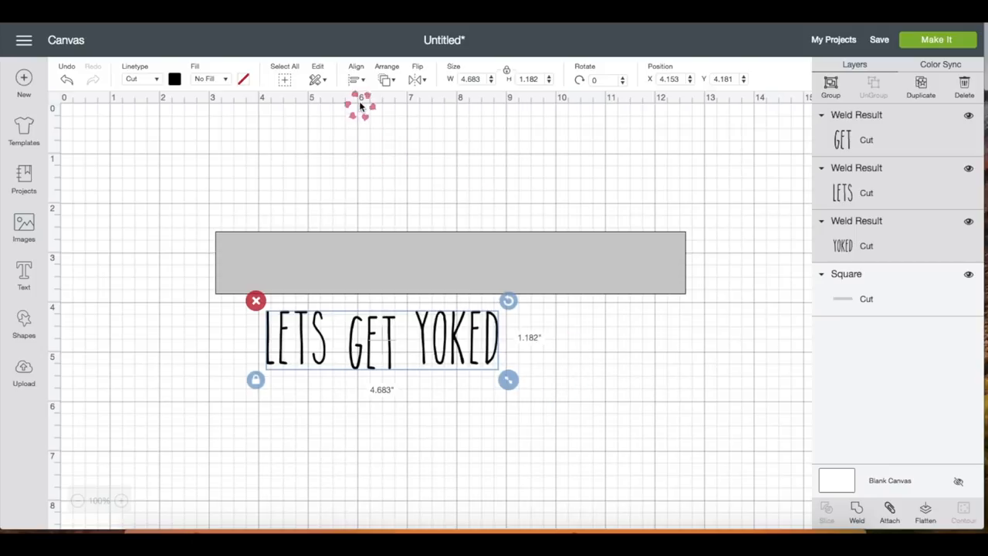
left_click(355, 77)
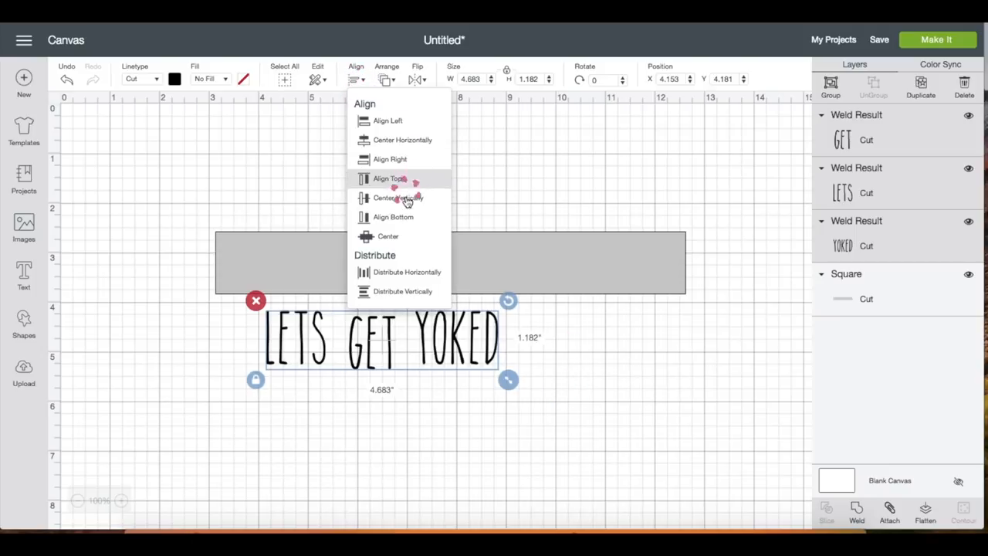
left_click(399, 198)
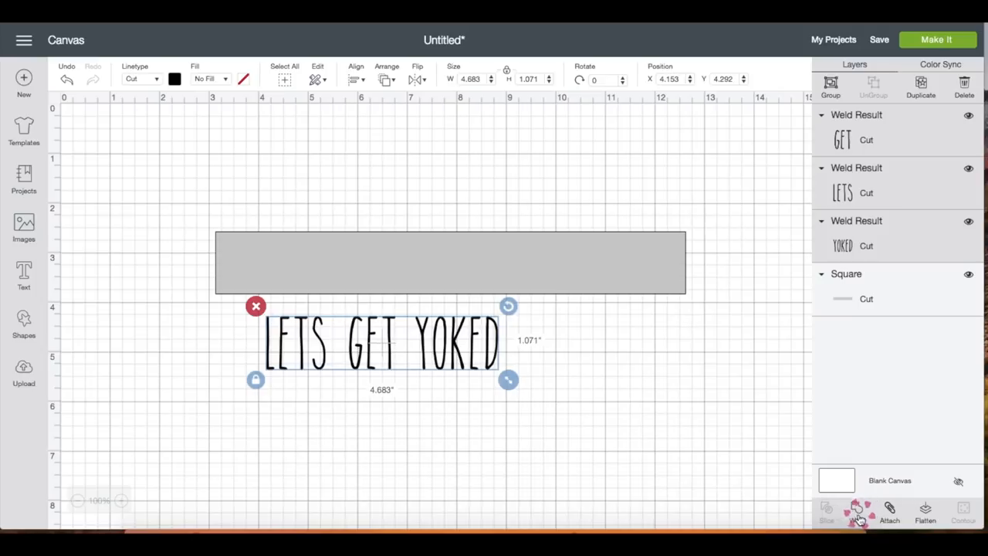
left_click(857, 513)
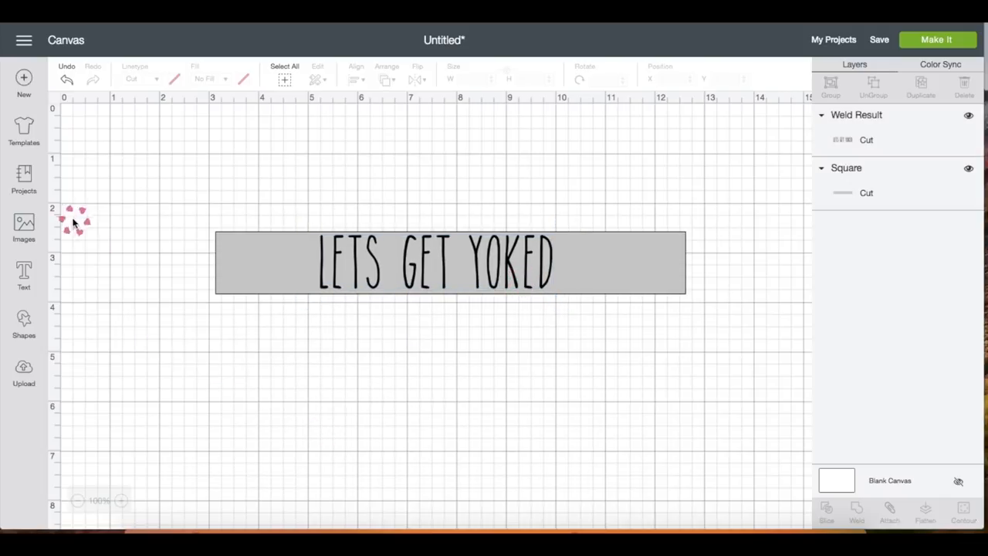
Search the image library for CHICKEN and browse the results down to the Chicken, Print Fill hen.
left_click(23, 224)
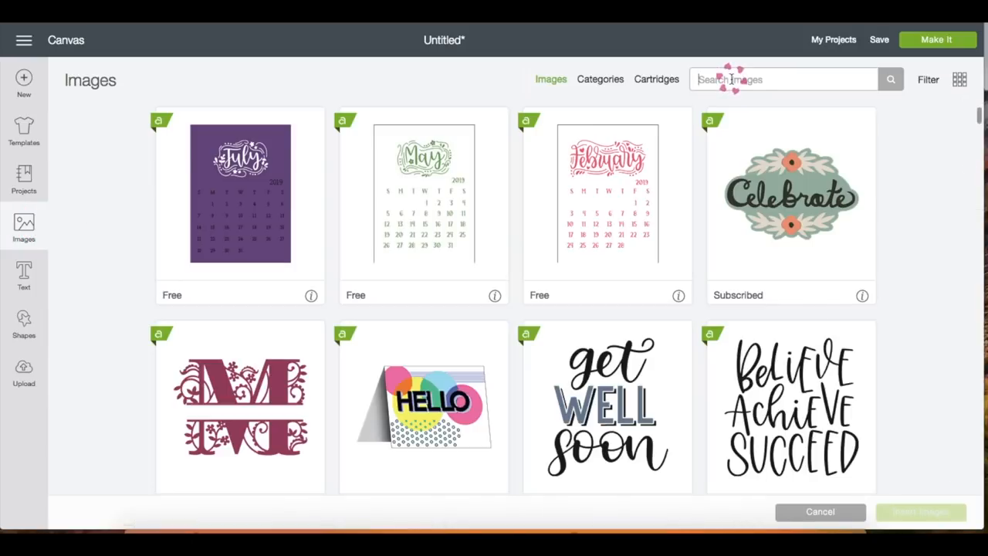
type("CHICKEN")
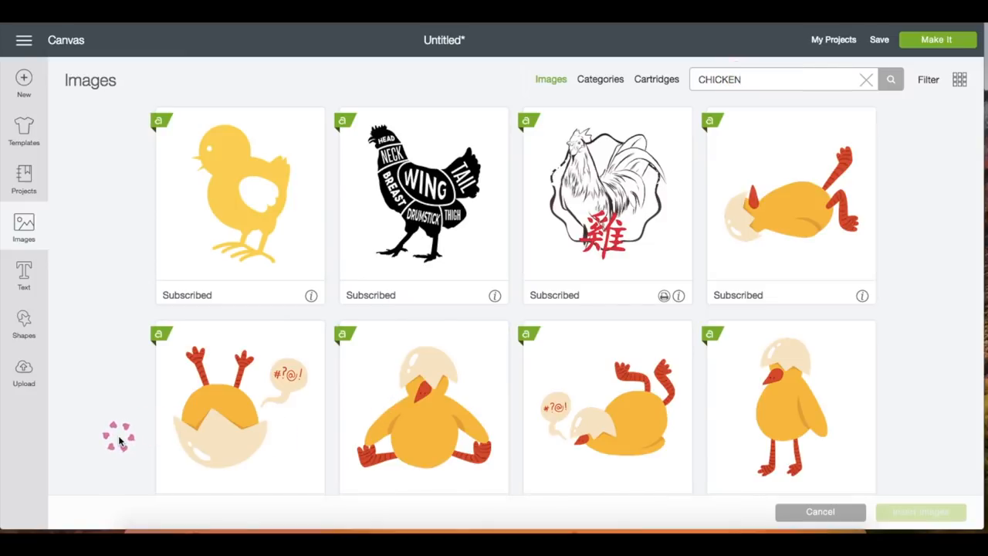
scroll("down", 3)
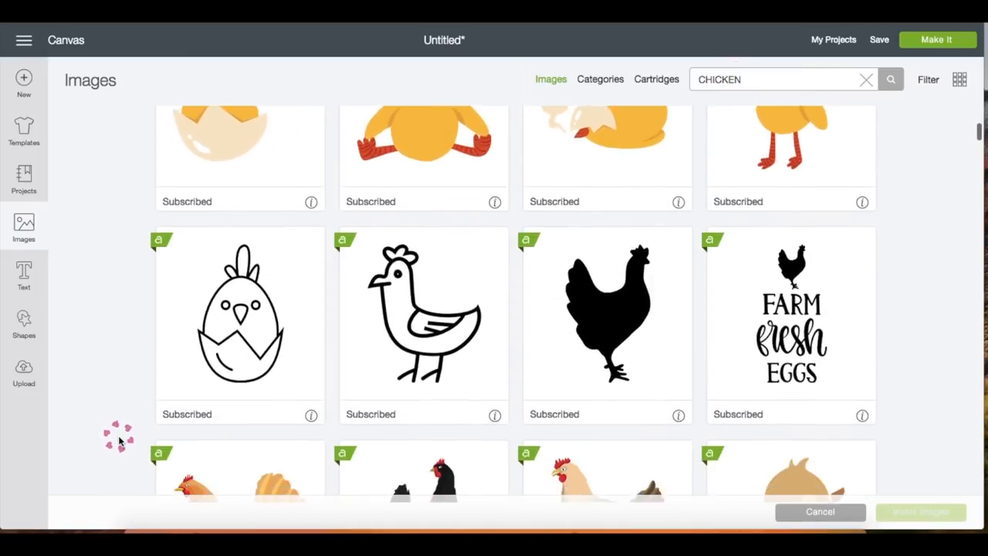
scroll("down", 3)
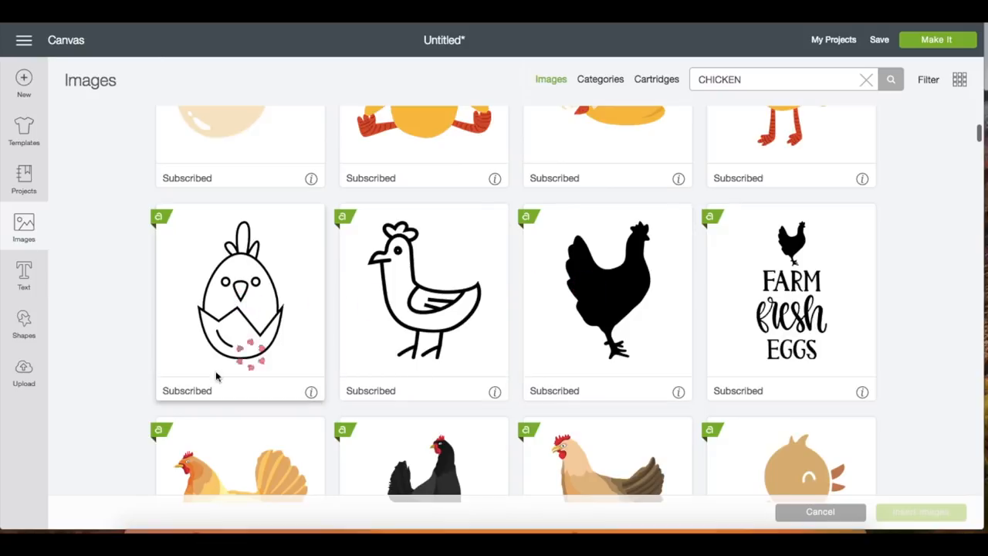
scroll("down", 3)
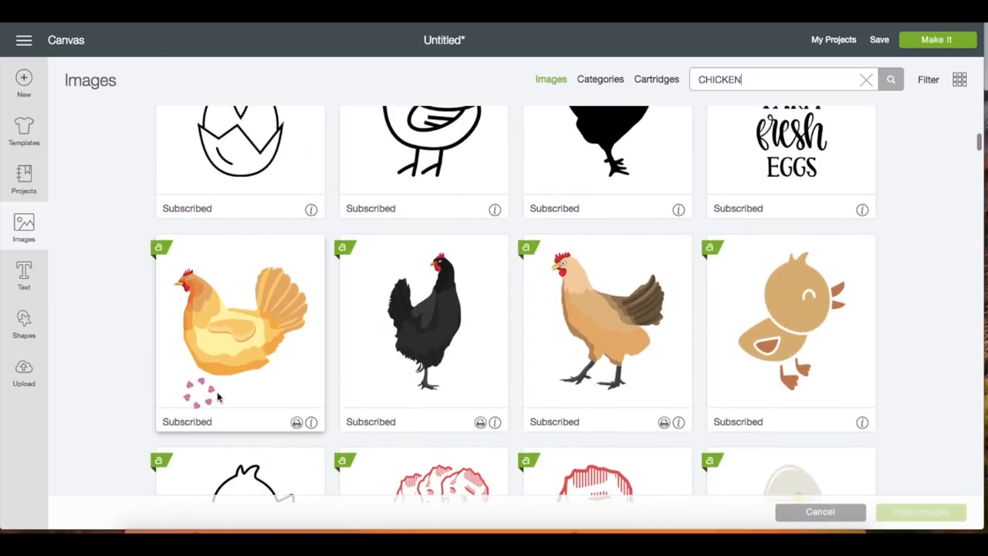
mouse_move(664, 429)
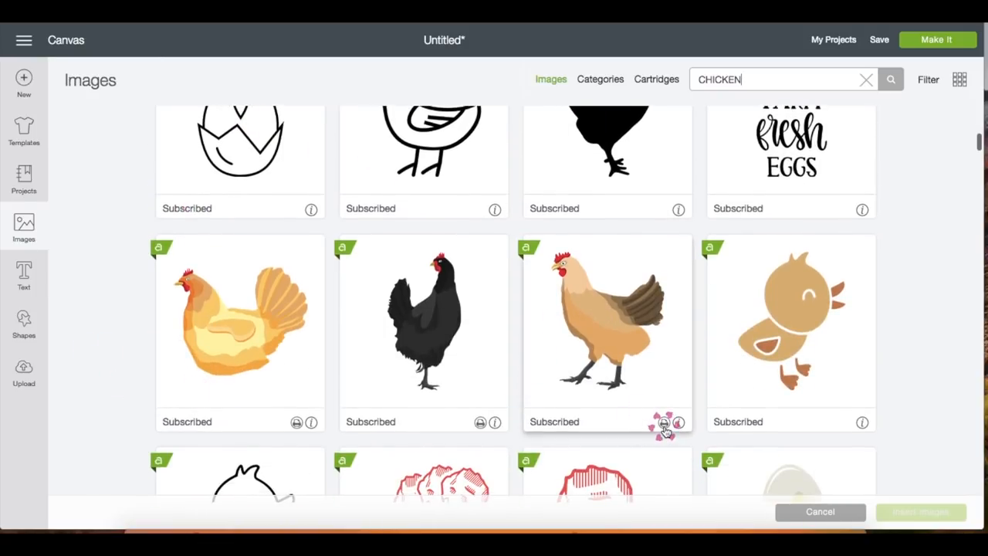
mouse_move(602, 324)
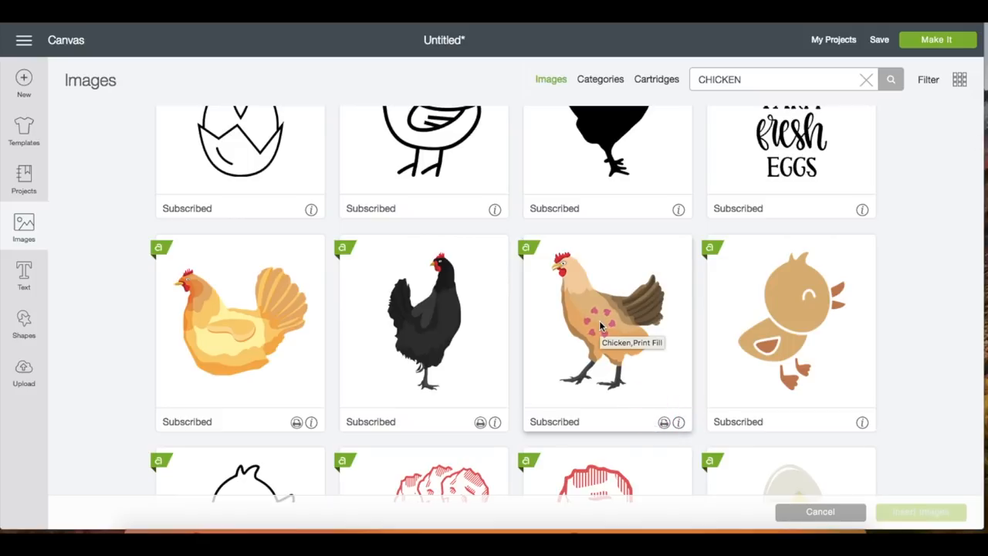
scroll("down", 3)
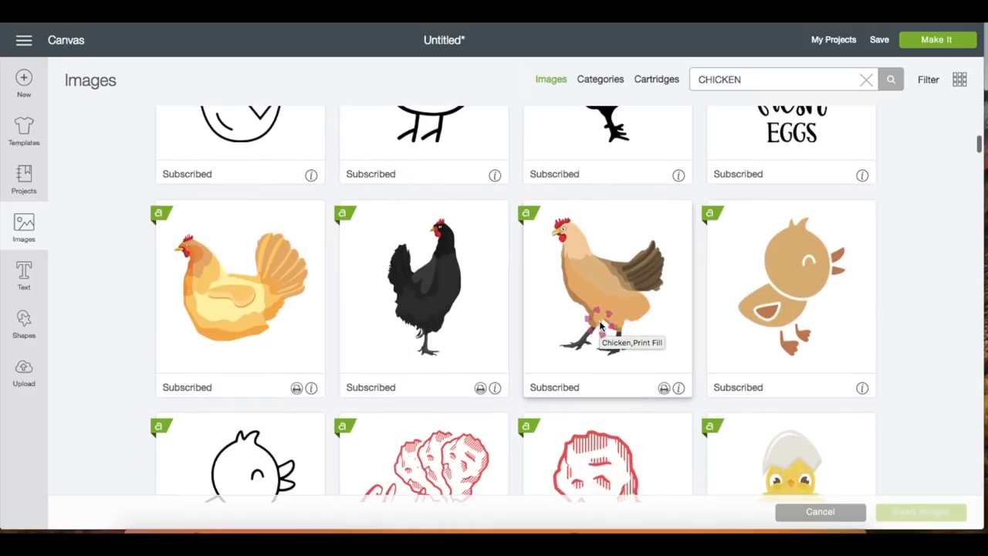
mouse_move(630, 281)
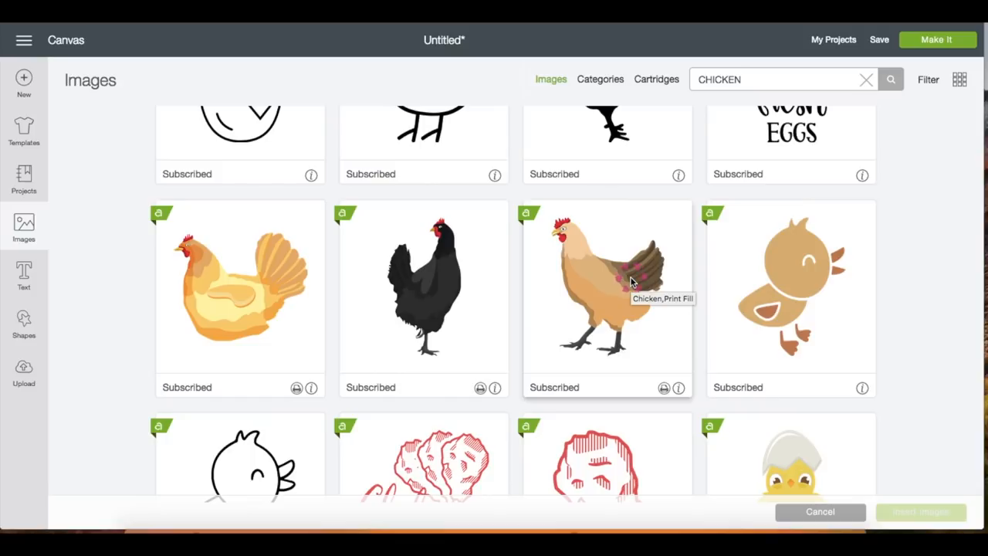
Insert the hen image and set its fill to No Fill, leaving a solid black silhouette.
left_click(819, 511)
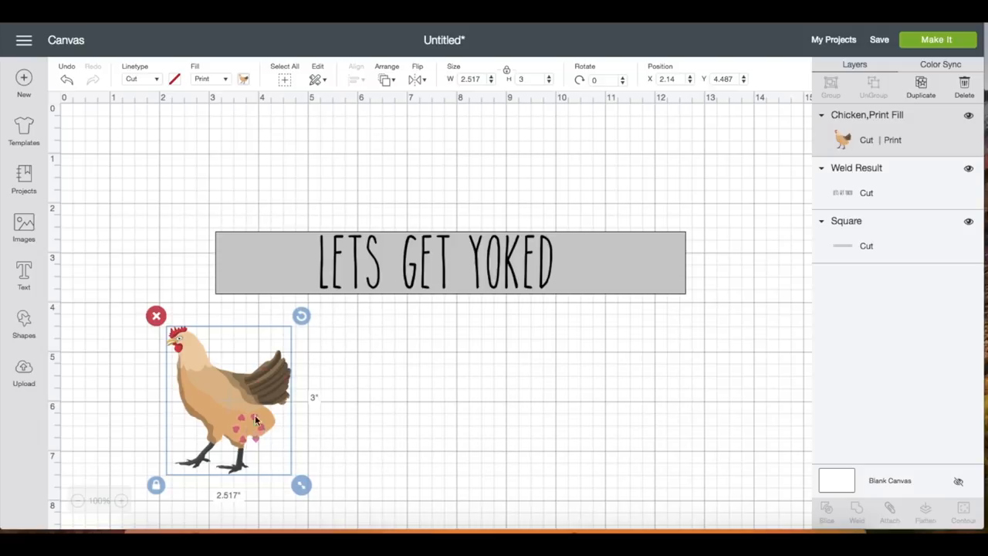
left_click(210, 78)
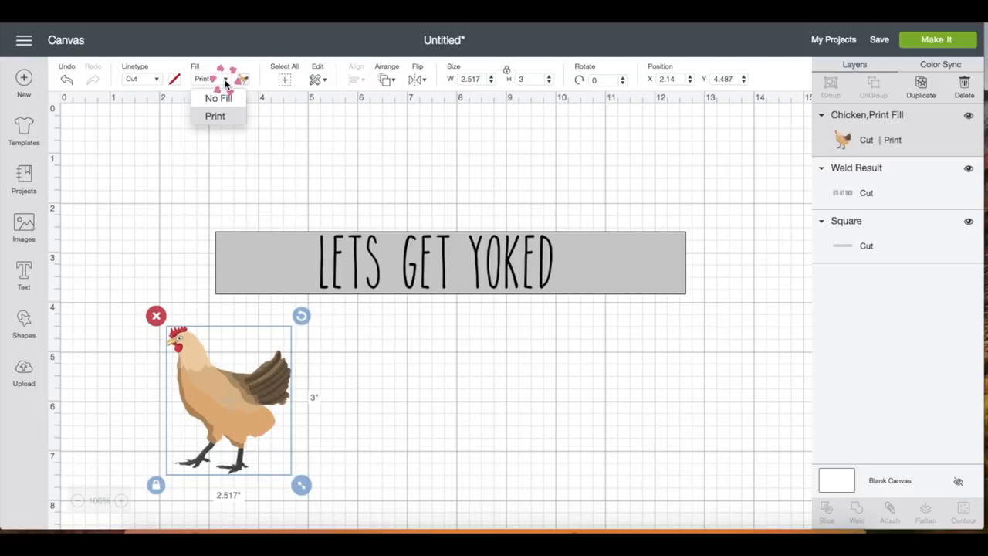
left_click(217, 97)
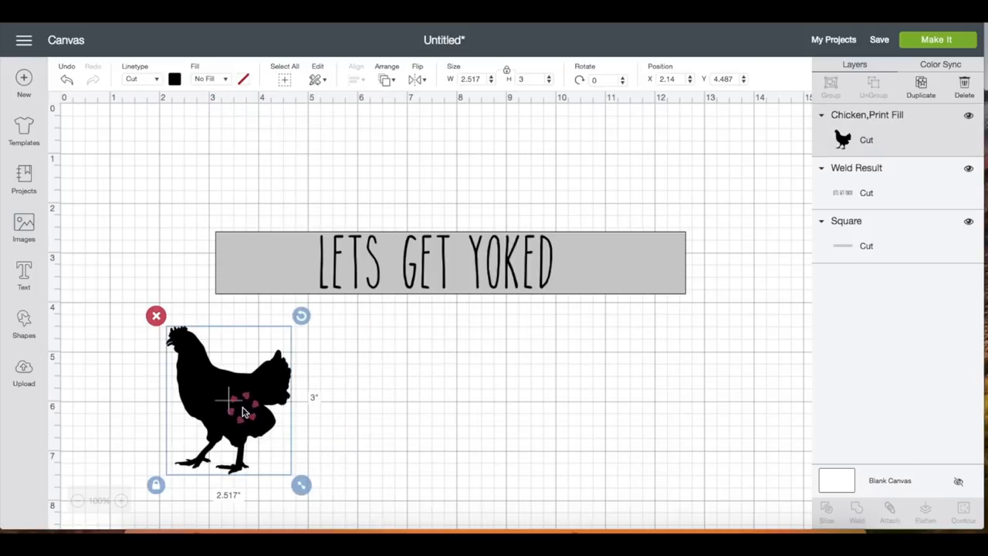
Shrink the chicken to banner height and place it at the banner's right end.
left_click_drag(301, 485, 261, 435)
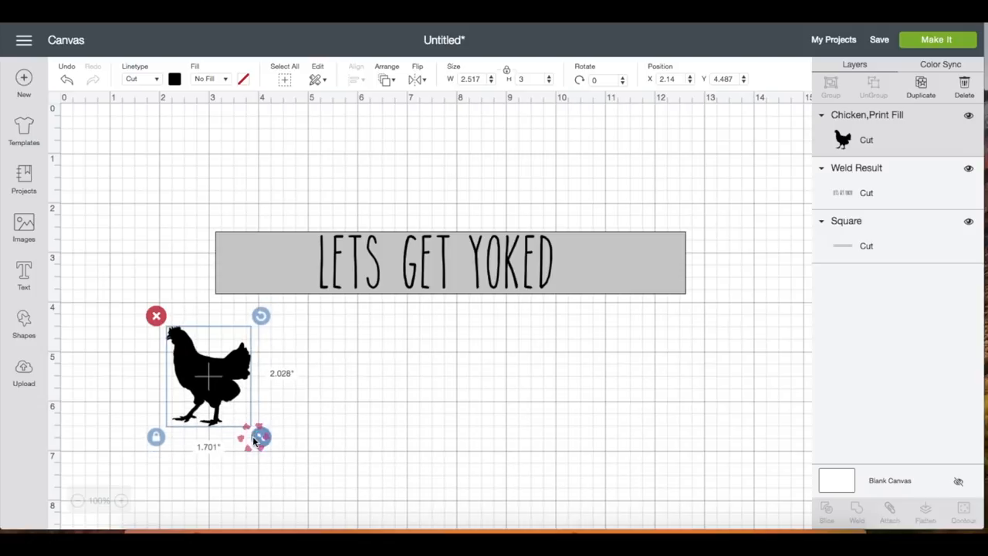
left_click_drag(208, 375, 605, 278)
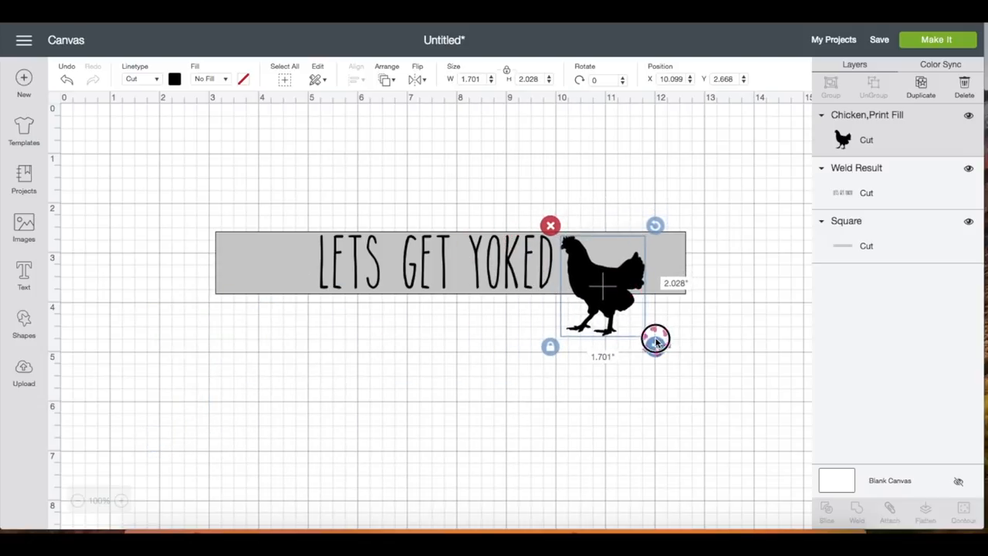
left_click_drag(655, 340, 630, 296)
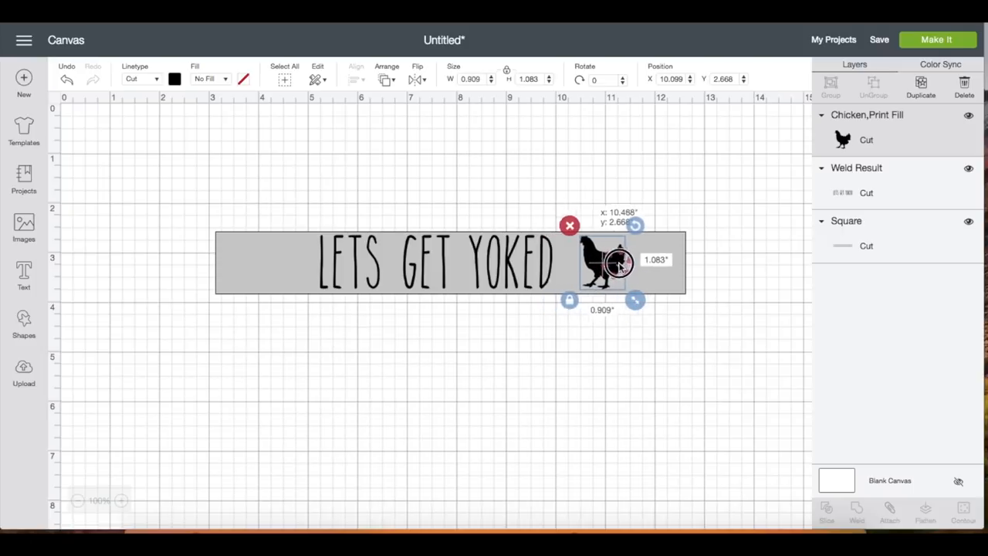
left_click_drag(610, 263, 617, 264)
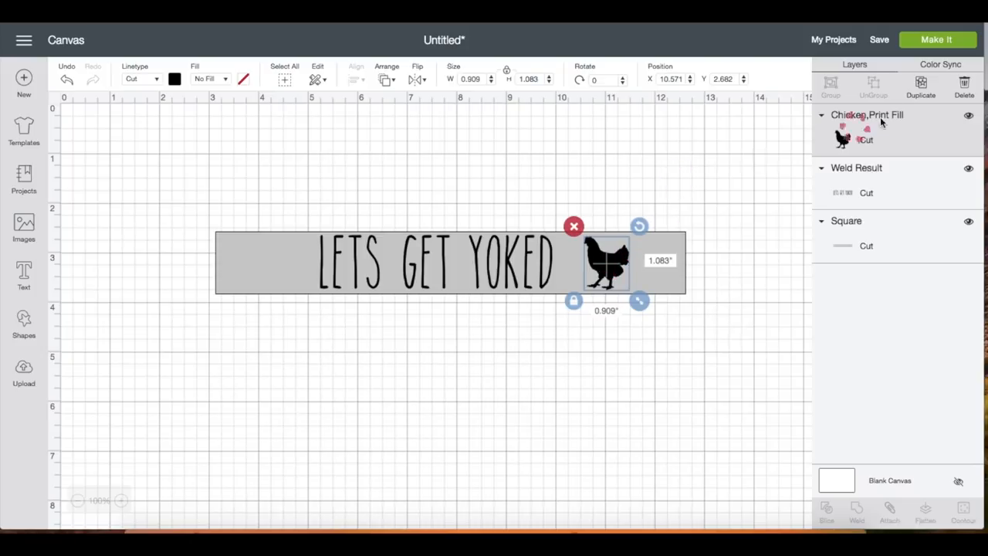
Duplicate the chicken, flip it horizontally and place the copy at the banner's left end.
left_click(920, 87)
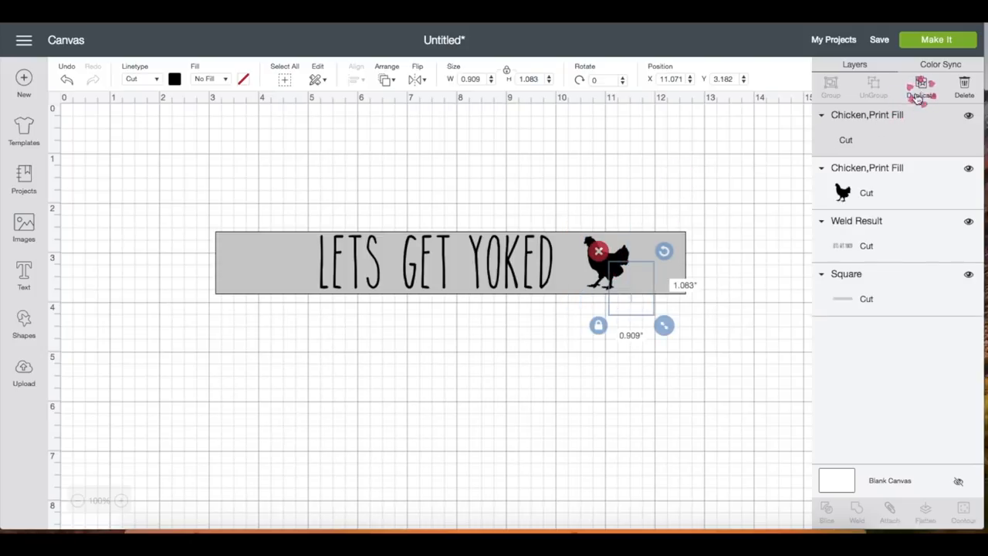
left_click(920, 85)
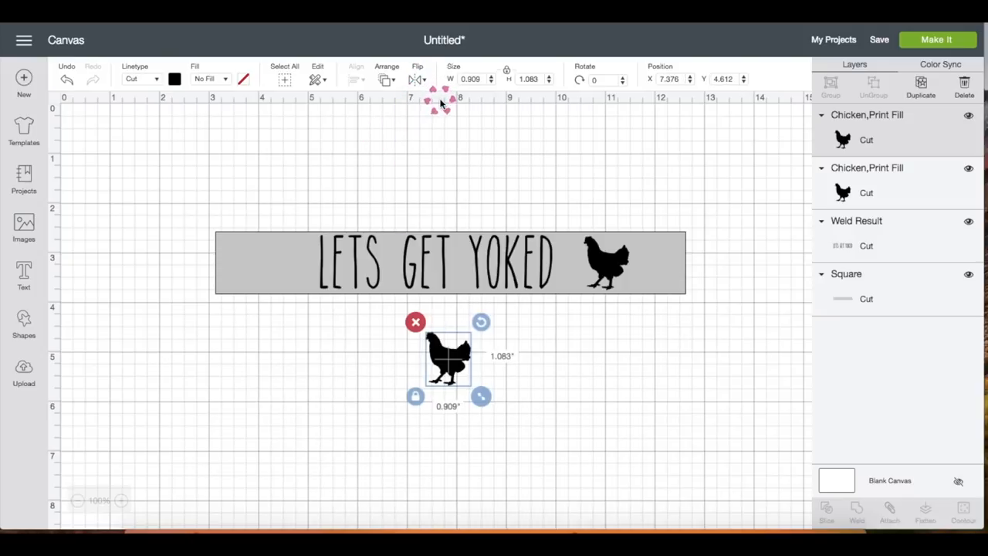
left_click_drag(447, 355, 290, 281)
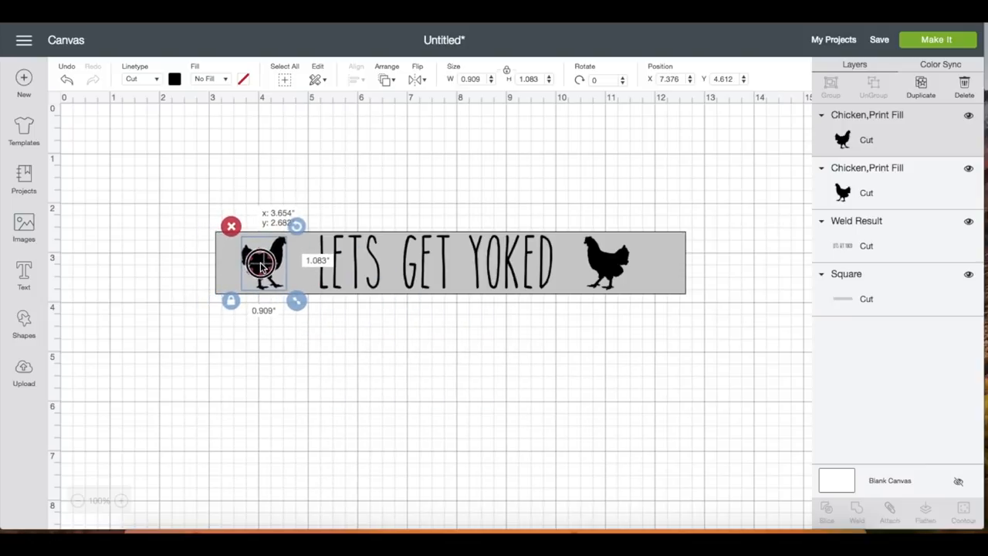
left_click_drag(263, 262, 633, 262)
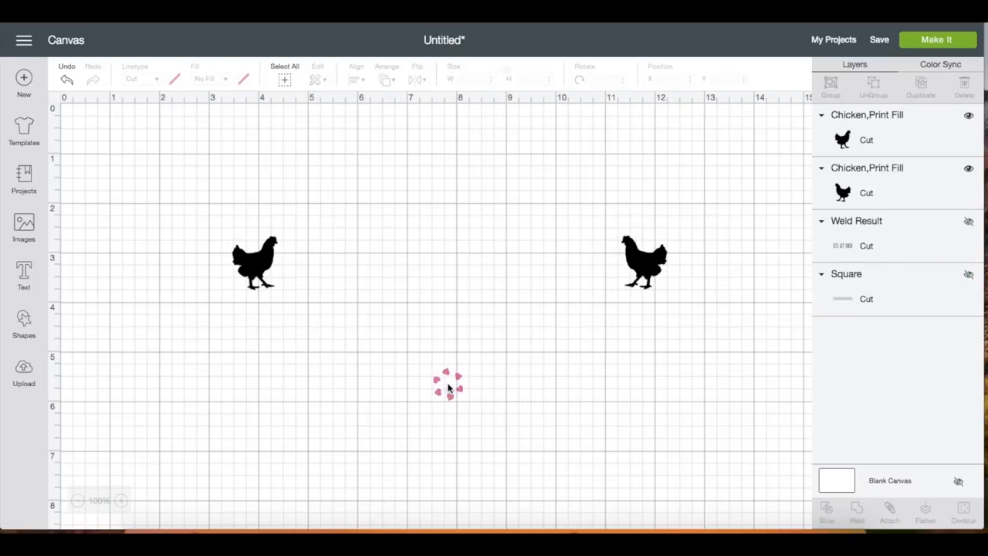
Marquee-select both chicken silhouettes and group them together.
left_click_drag(447, 383, 687, 315)
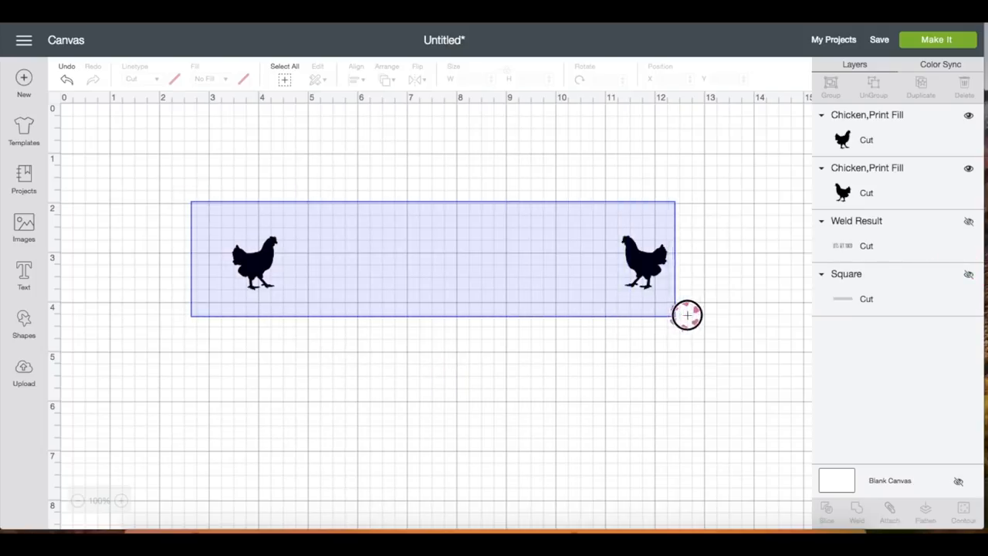
left_click(355, 79)
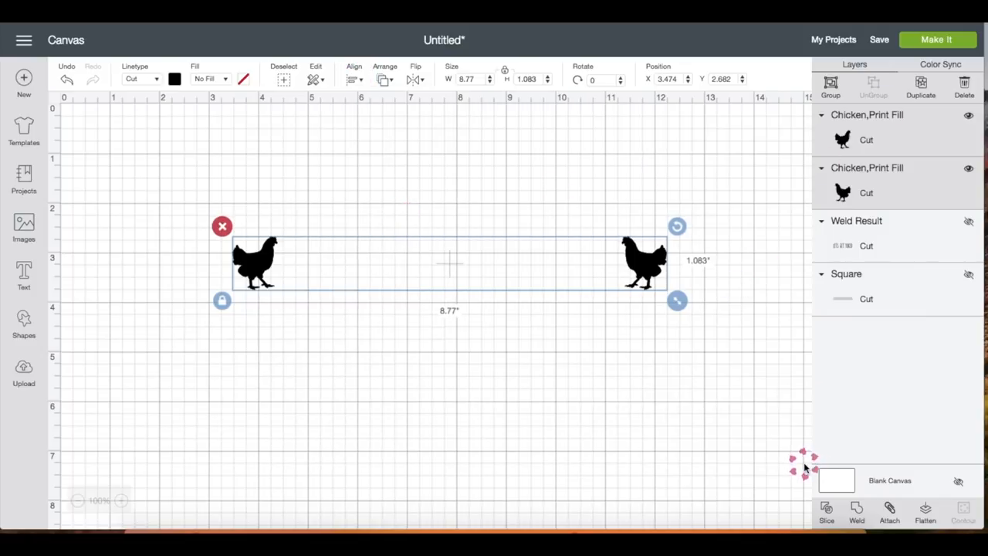
left_click(831, 85)
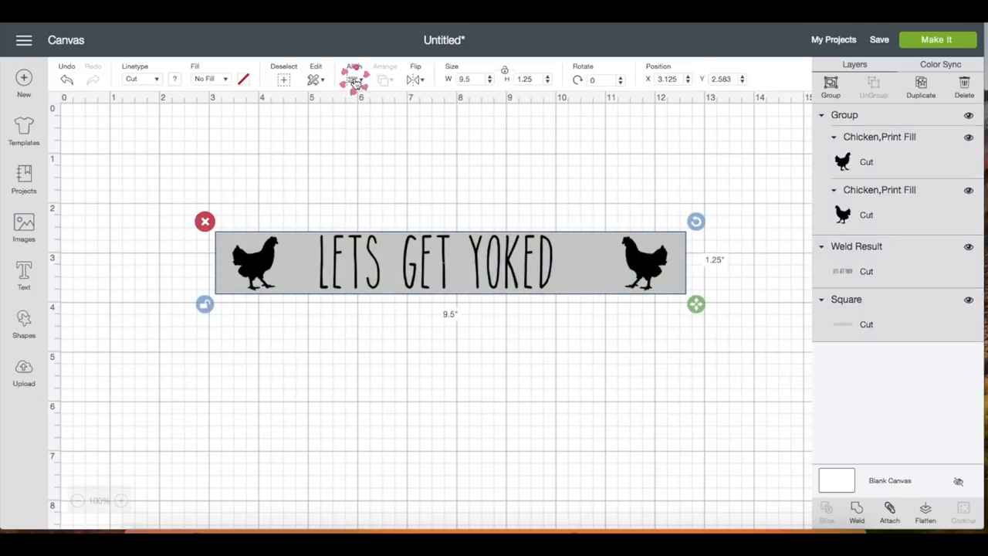
Centre the chickens and text horizontally, then attach them so they cut as laid out.
left_click(354, 77)
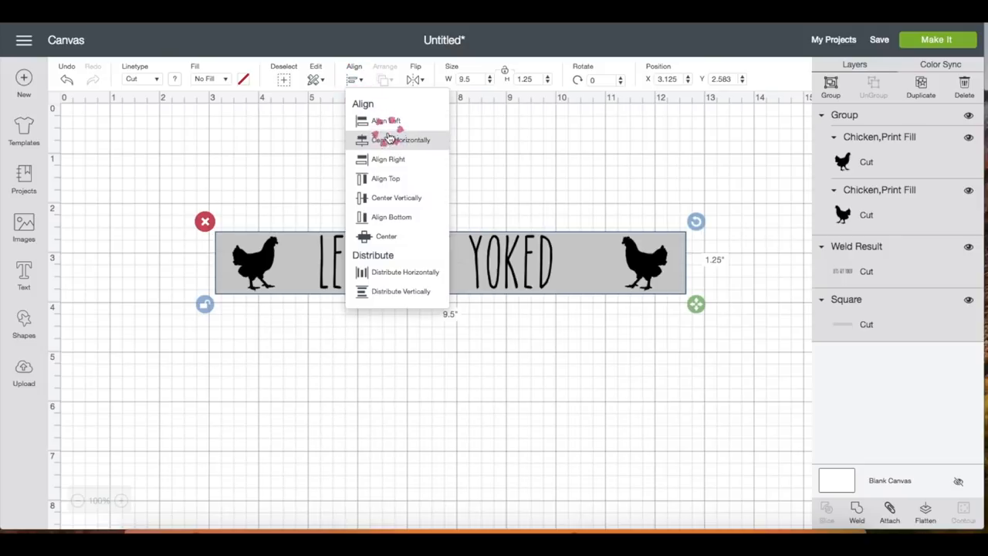
left_click(401, 139)
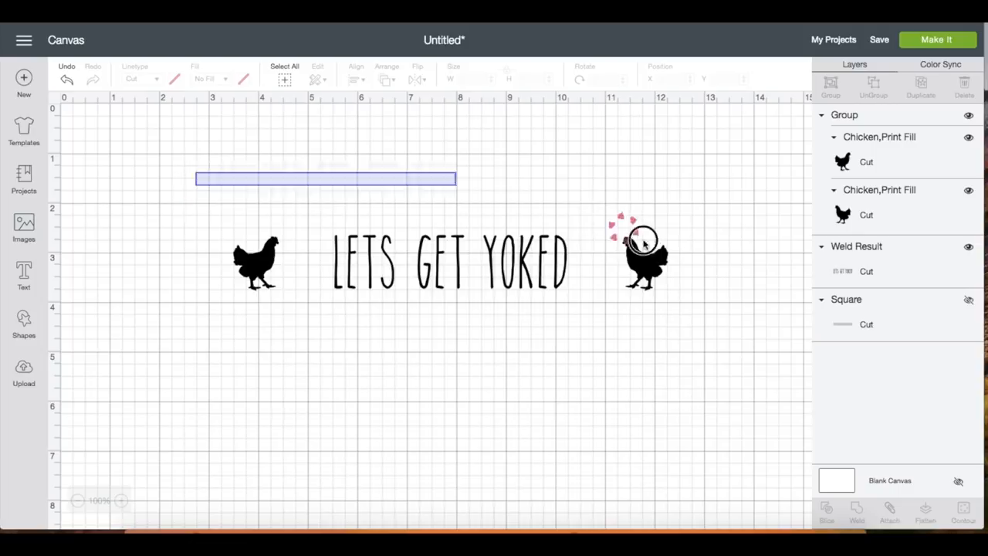
left_click(451, 260)
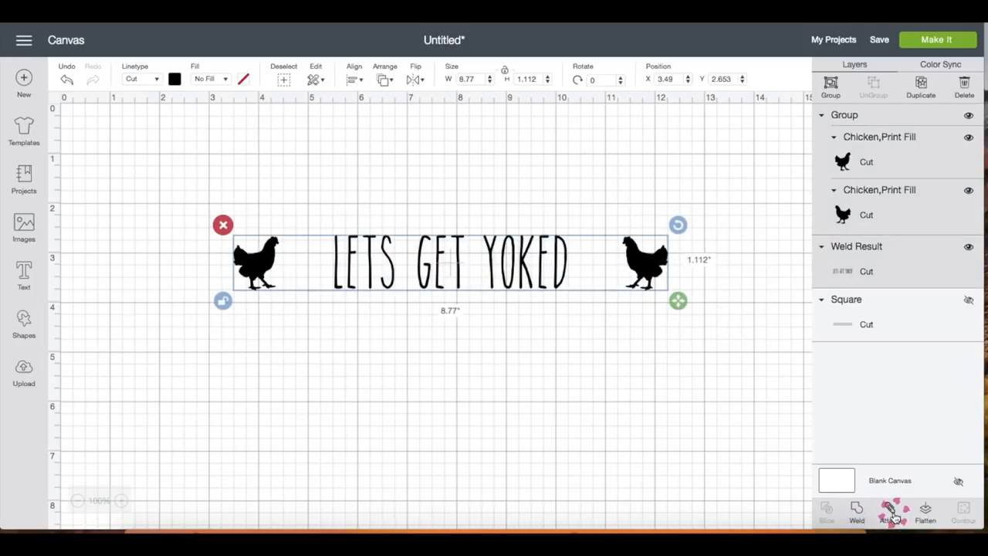
left_click(889, 513)
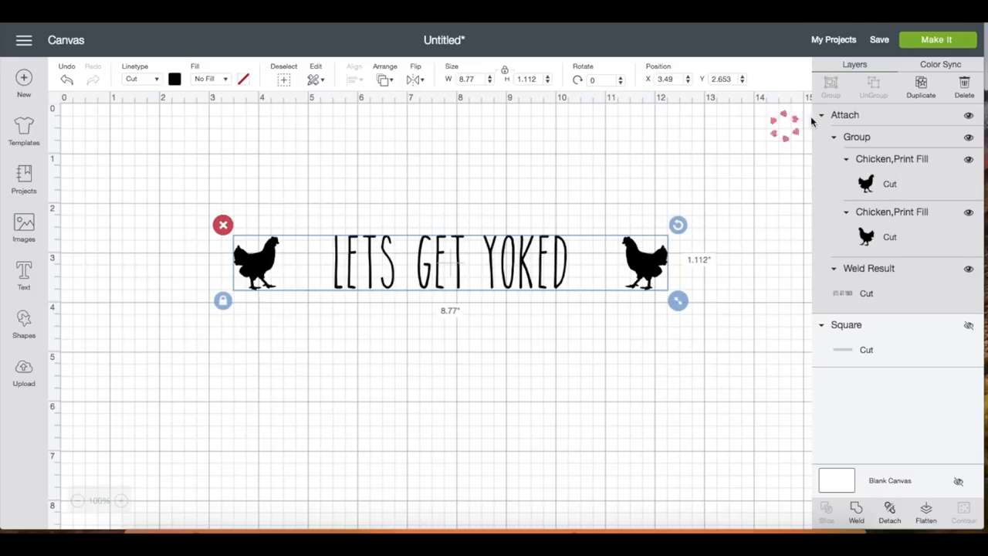
Send the attached design to Make It and continue past the 12x12 mat preview.
left_click(936, 40)
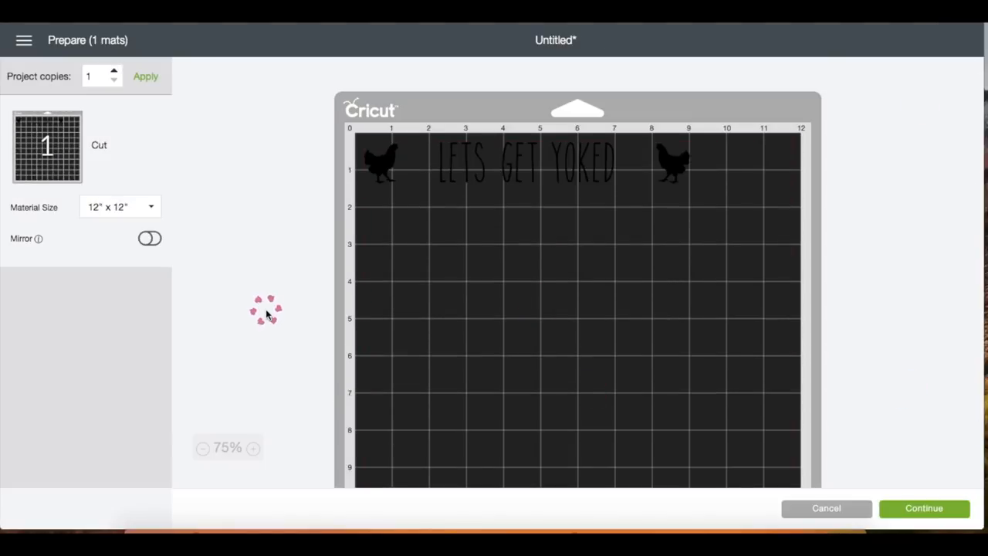
left_click(923, 508)
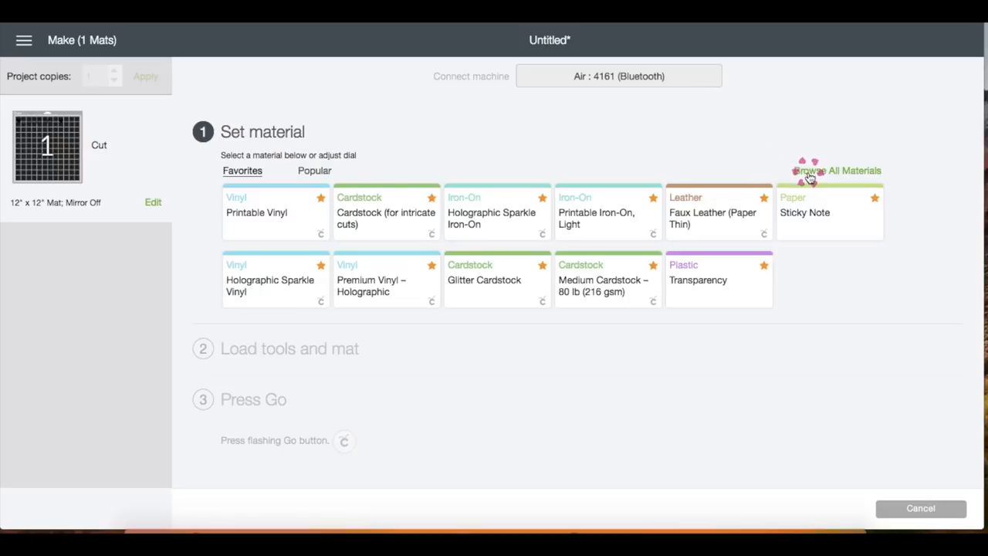
Search the materials for VINYL and choose Premium Vinyl as the cut material.
left_click(836, 170)
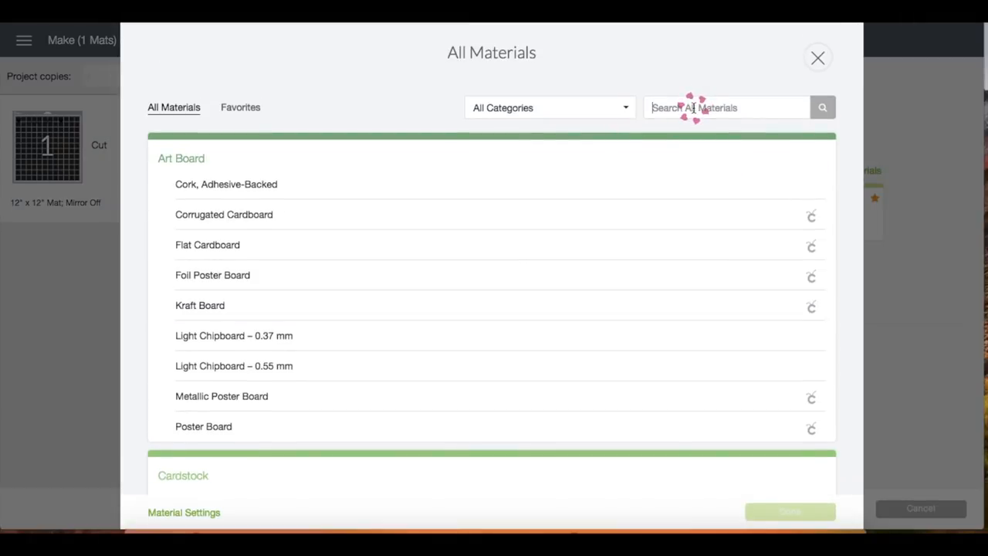
type("VINYL")
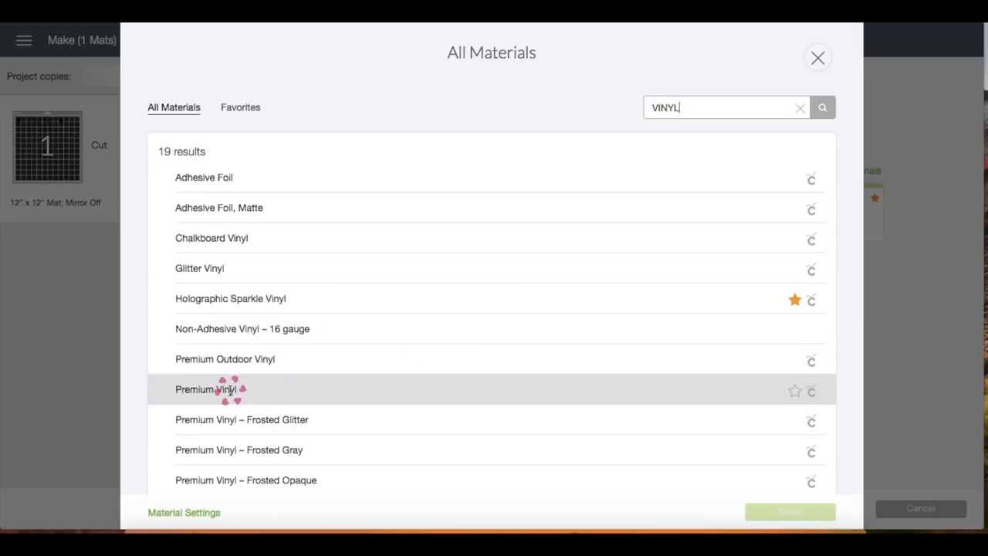
left_click(207, 389)
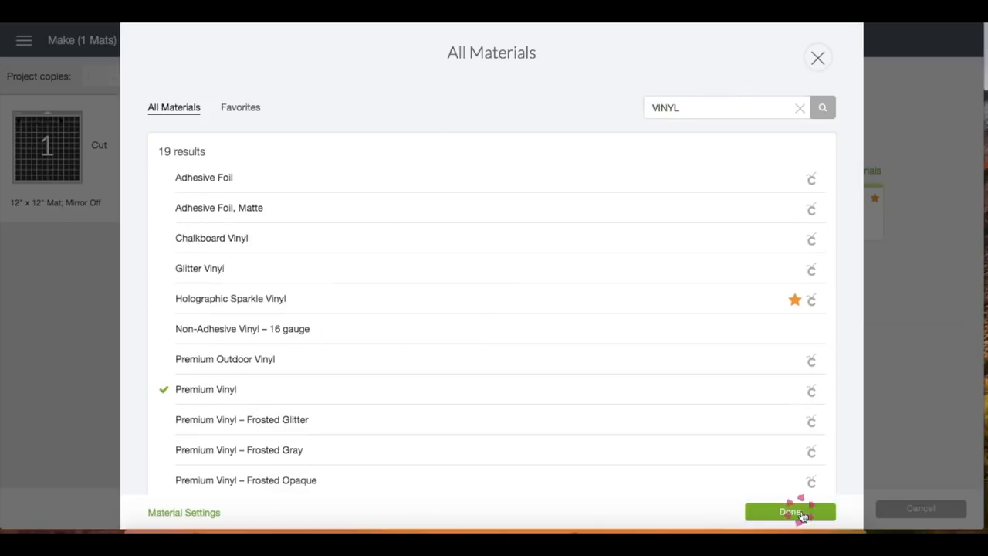
left_click(791, 511)
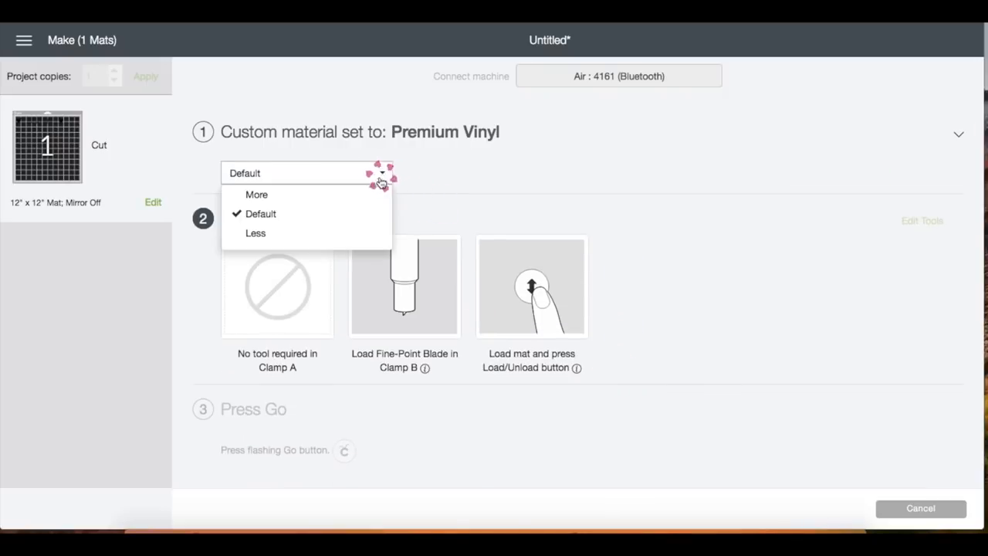
Leave cutting pressure at Default and cancel back to the LETS GET YOKED canvas.
left_click(259, 213)
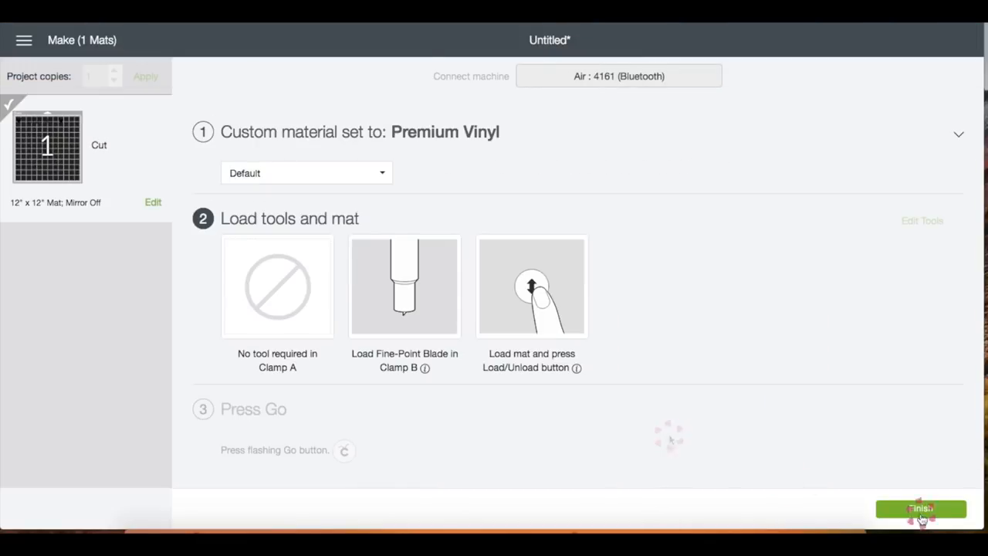
left_click(920, 508)
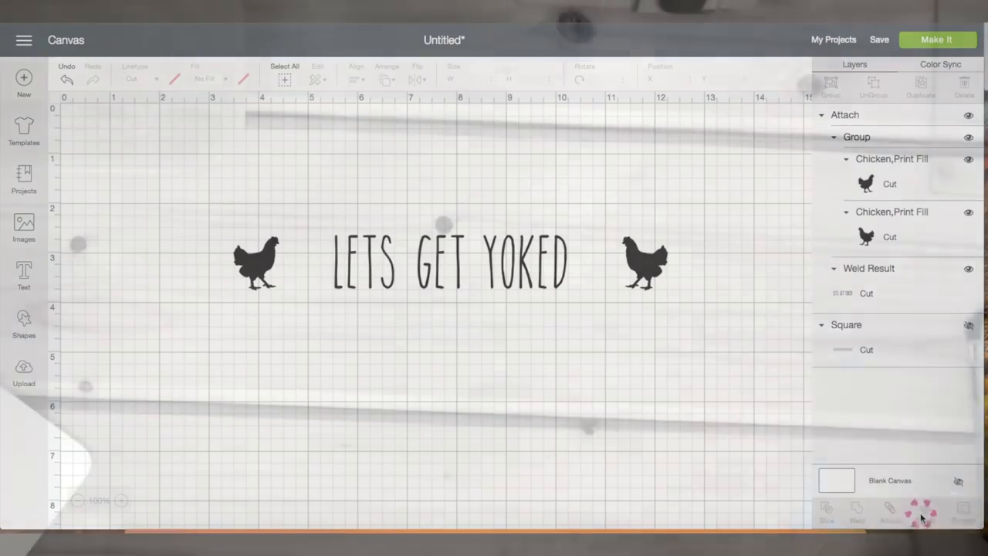